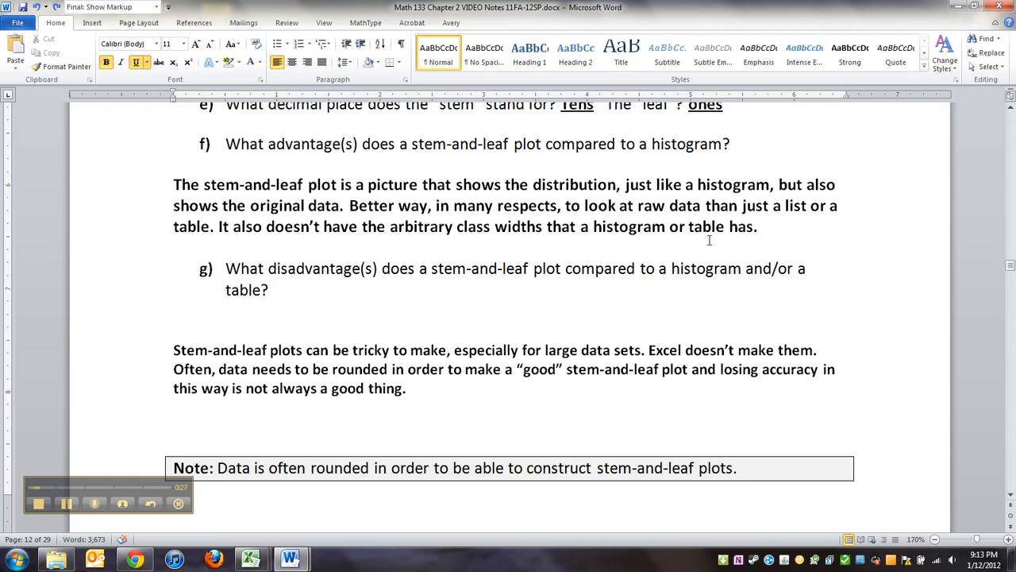
# - Read through the notes on StatCrunch before moving to the Grades sheet
pyautogui.scroll(-3)
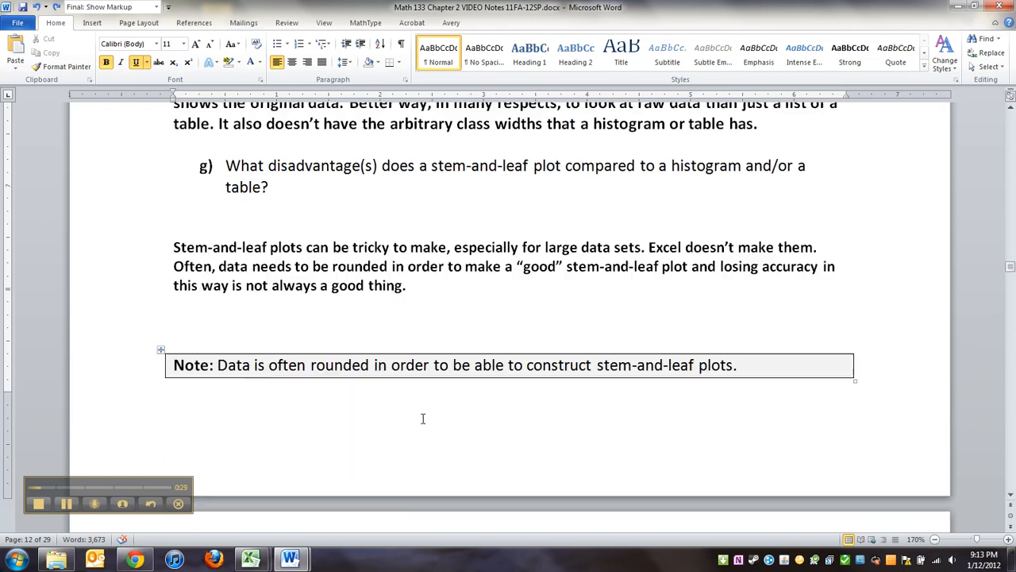
pyautogui.scroll(-3)
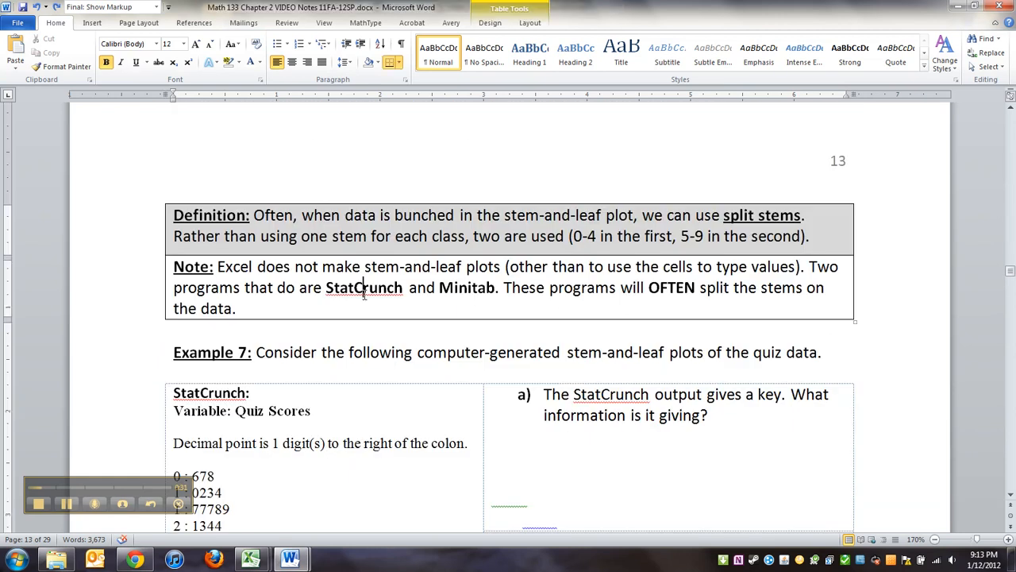
pyautogui.moveTo(459, 216)
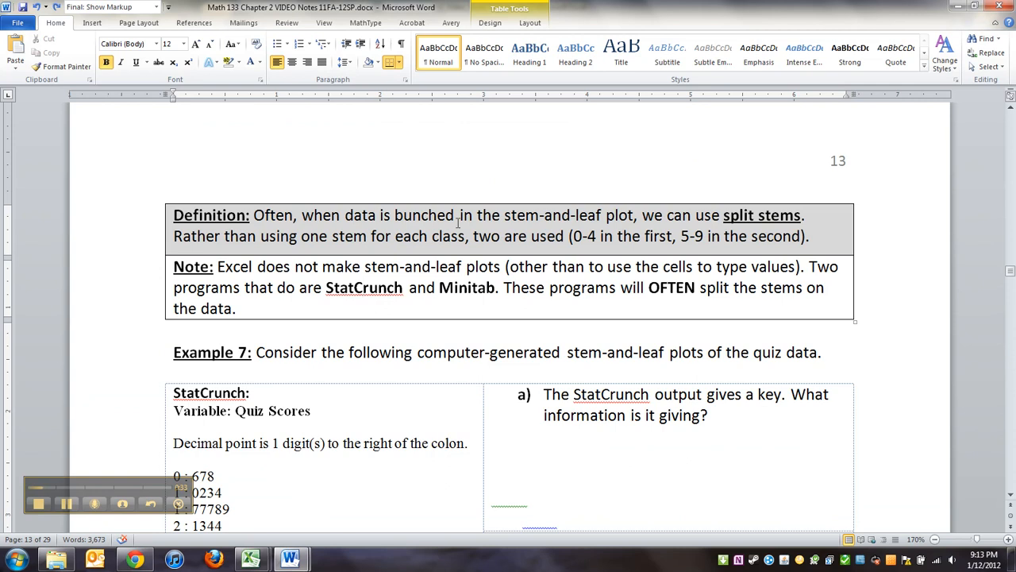
pyautogui.scroll(-3)
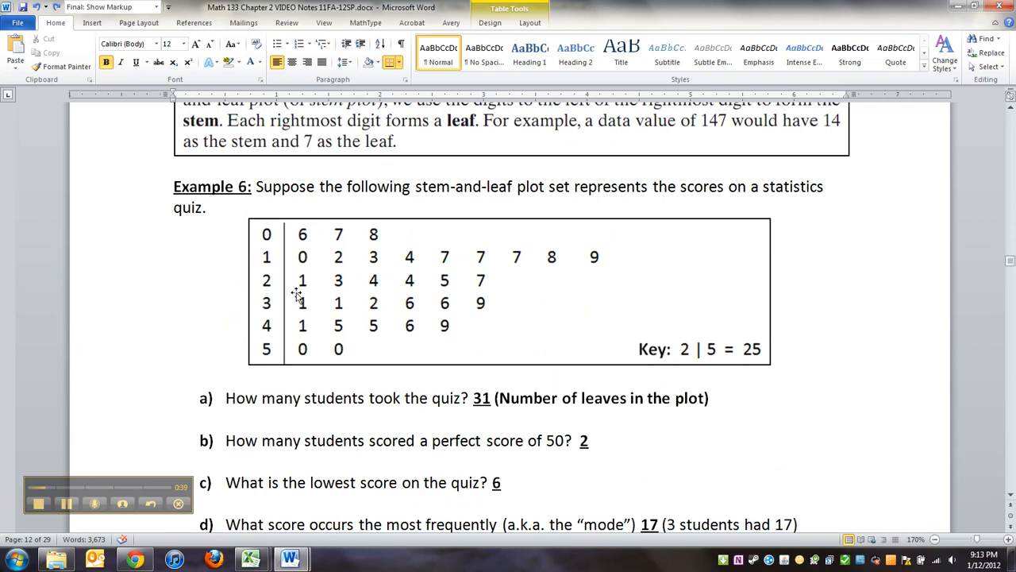
pyautogui.moveTo(384, 267)
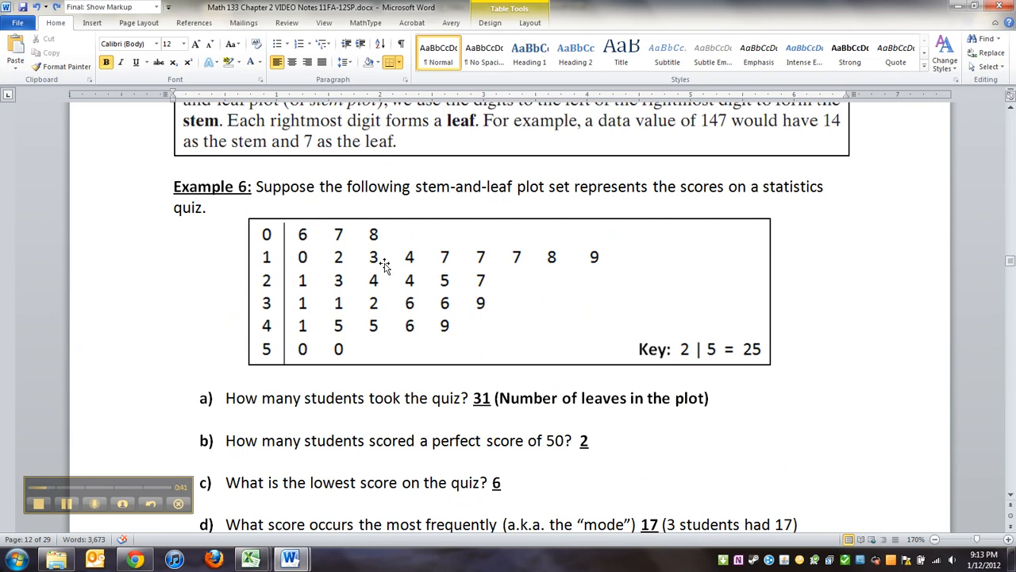
pyautogui.moveTo(390, 311)
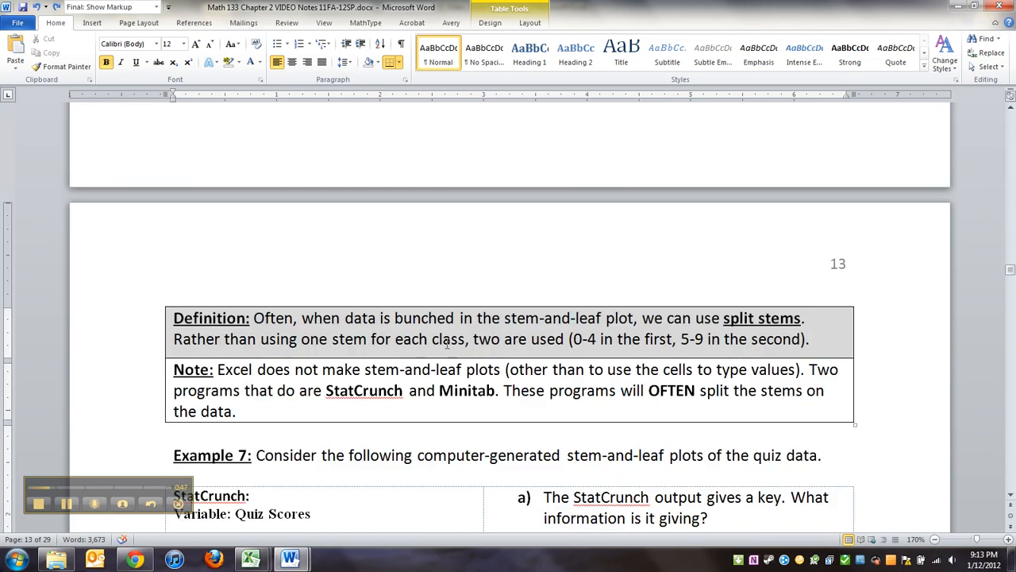
pyautogui.scroll(-3)
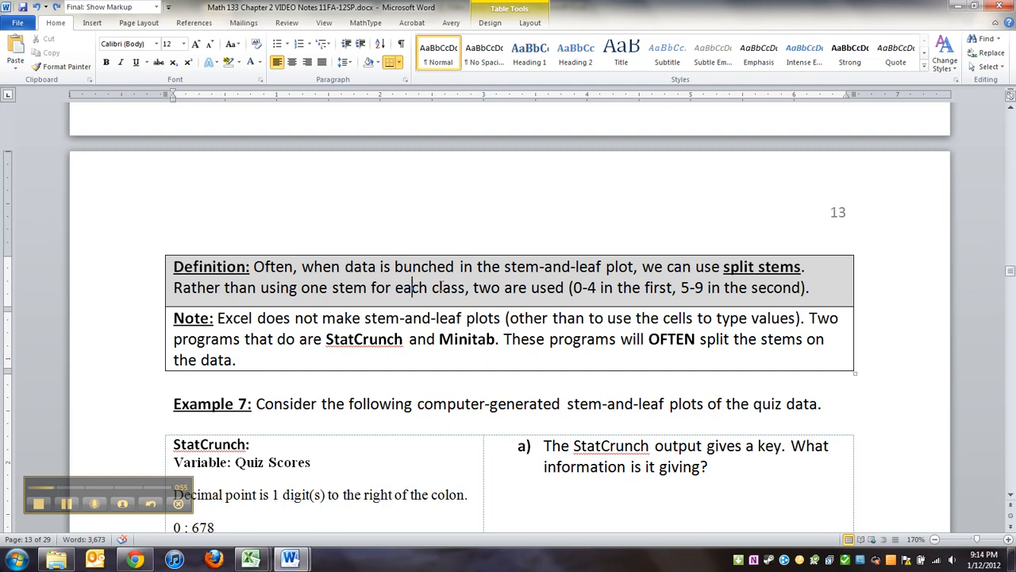
pyautogui.scroll(-3)
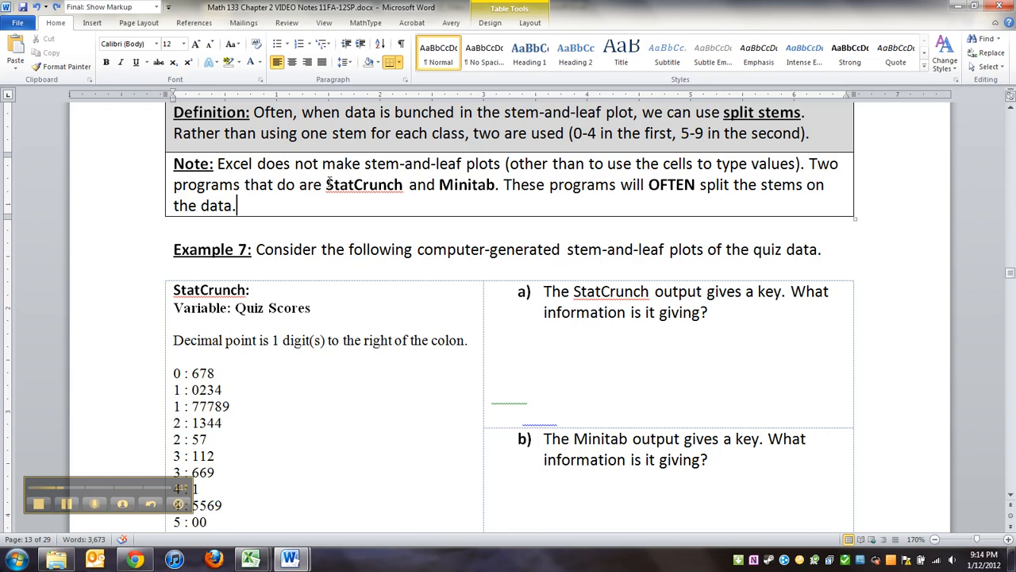
pyautogui.doubleClick(364, 184)
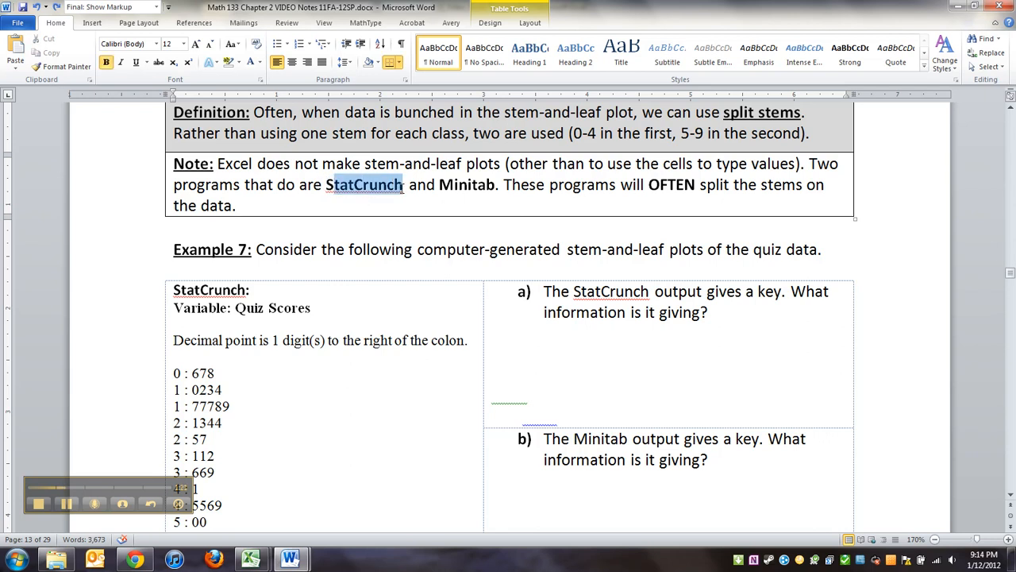
pyautogui.click(359, 184)
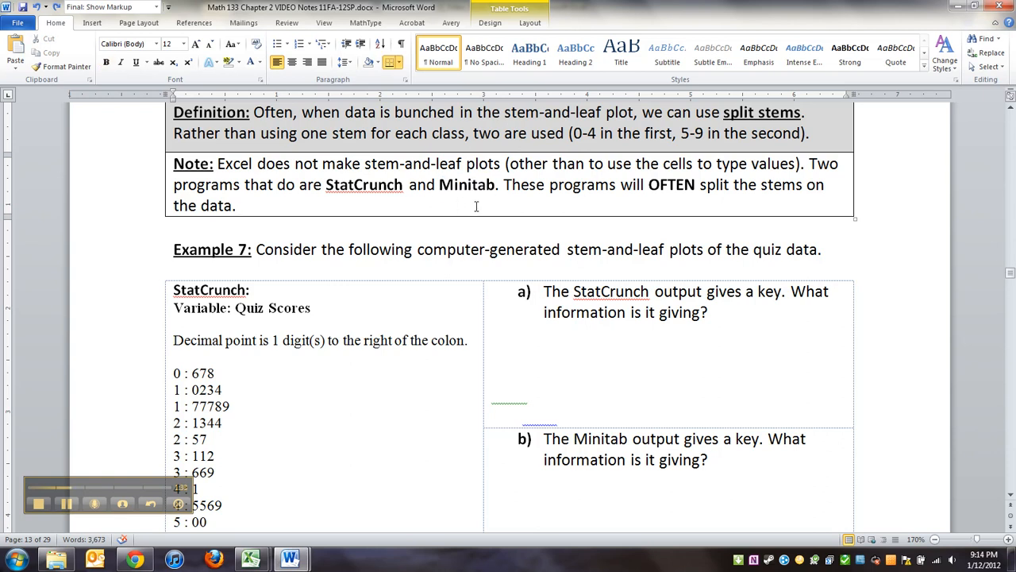
pyautogui.moveTo(511, 205)
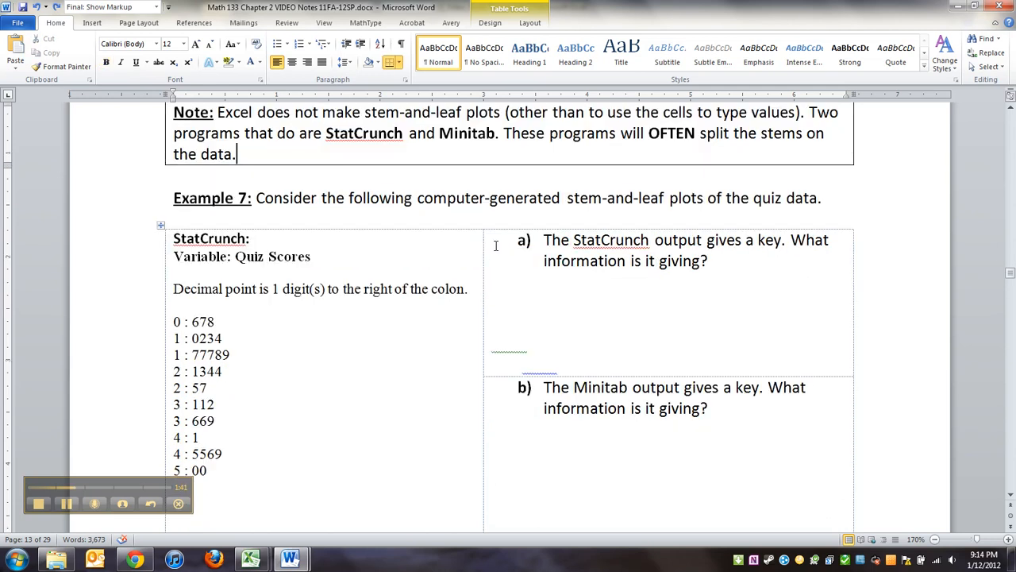
pyautogui.scroll(-3)
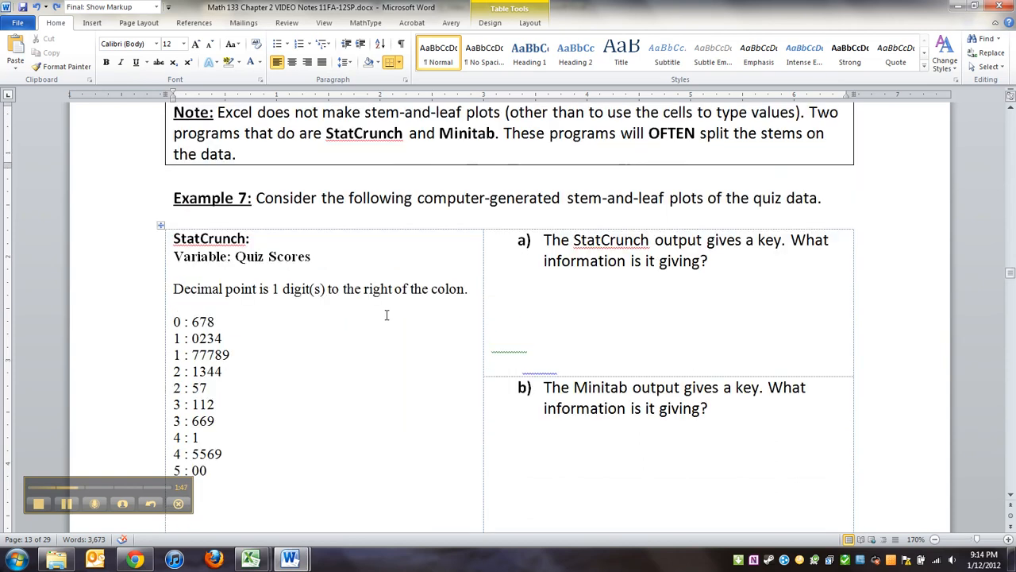
pyautogui.scroll(-3)
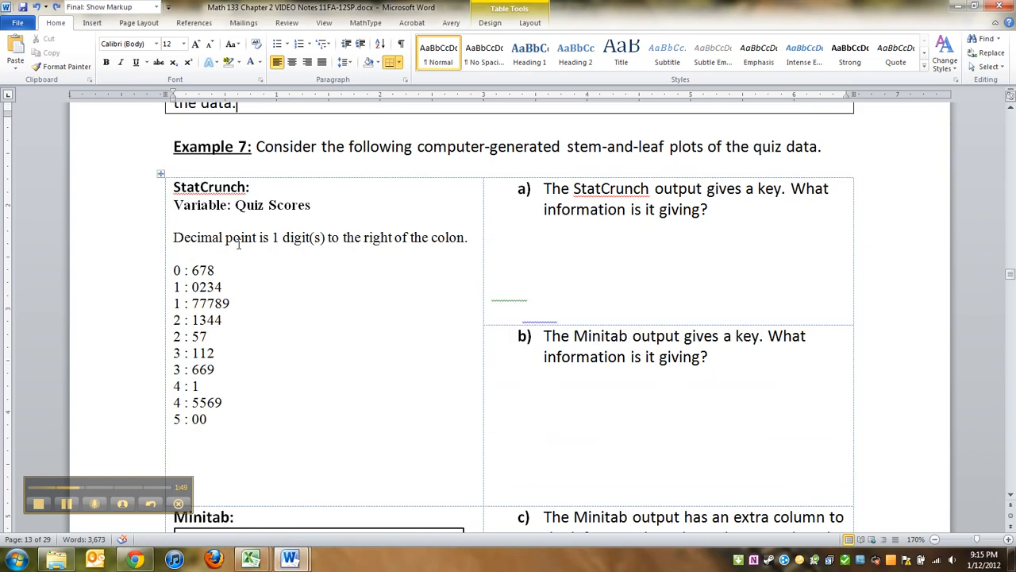
pyautogui.scroll(-3)
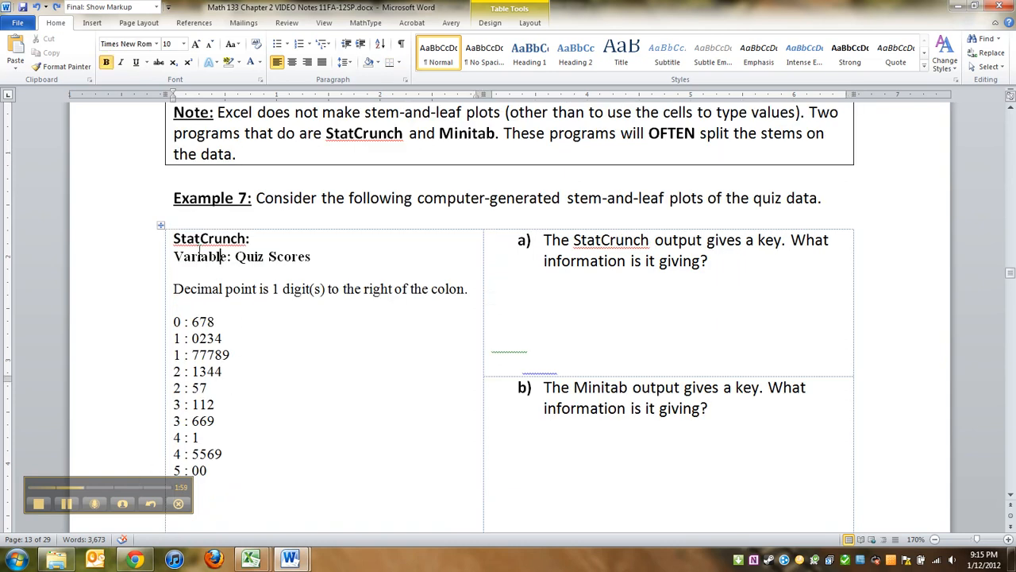
# - List the stem digits 0 through 5 in column D beside the grades
pyautogui.moveTo(173, 238); pyautogui.dragTo(209, 477)
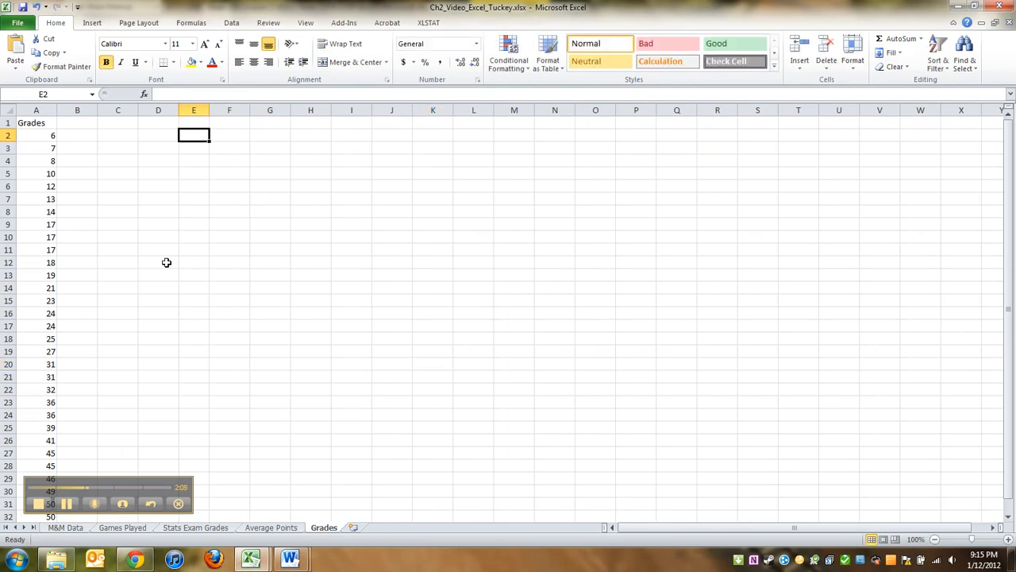
pyautogui.moveTo(168, 213)
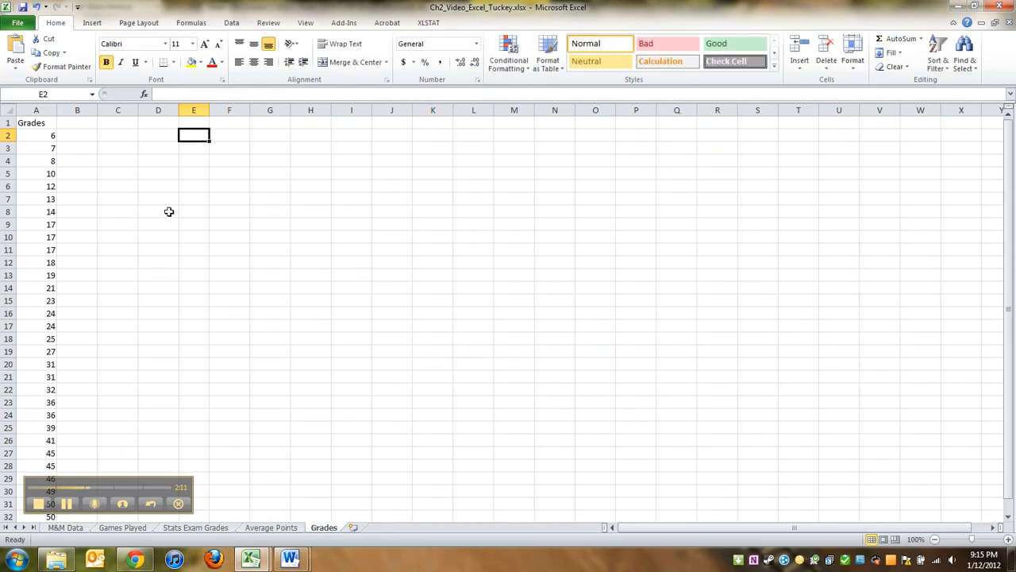
pyautogui.write('0')
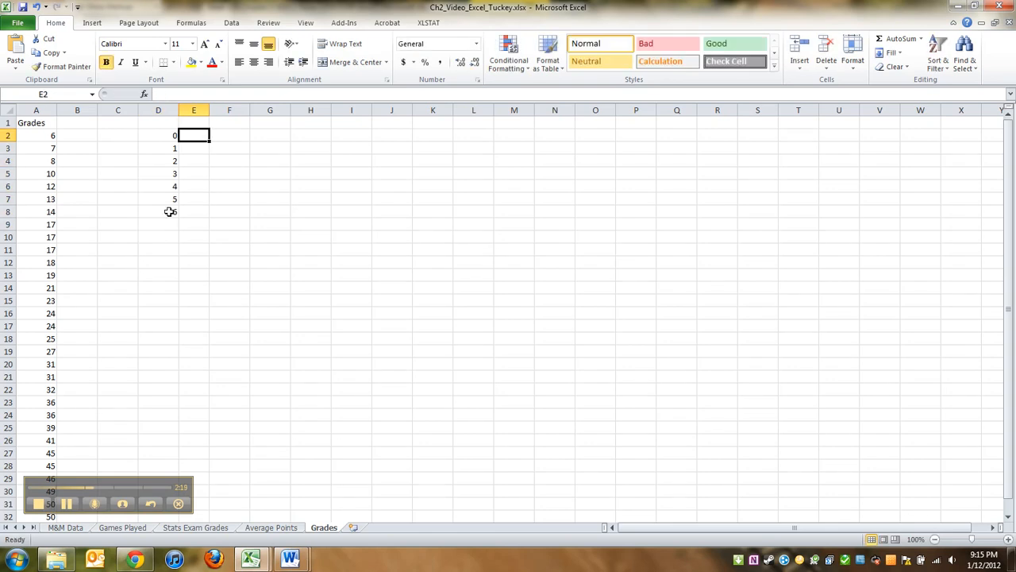
pyautogui.write('7')
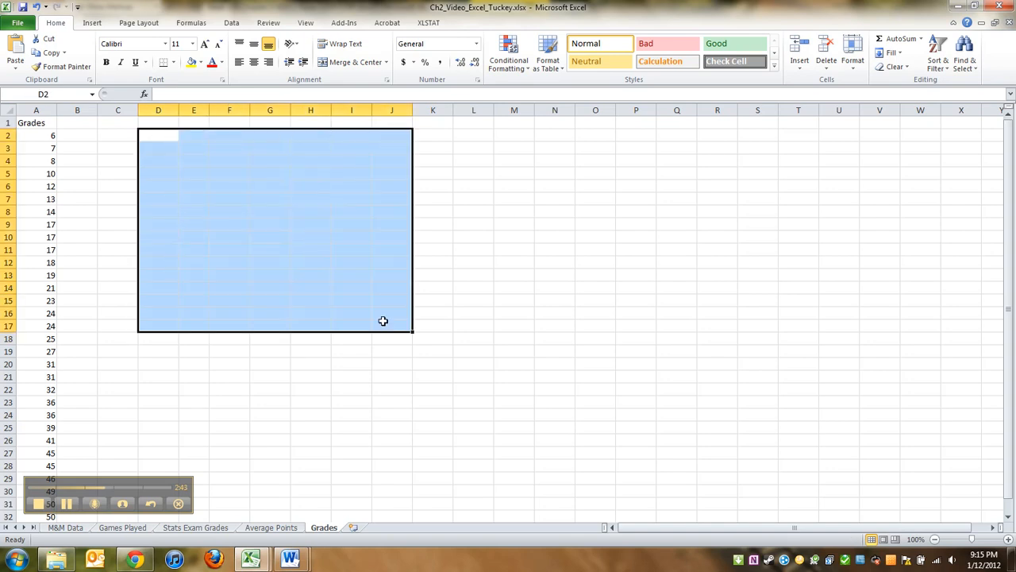
# - Reach StatCrunch through the Math 133 course's textbook tools and resources
pyautogui.click(228, 236)
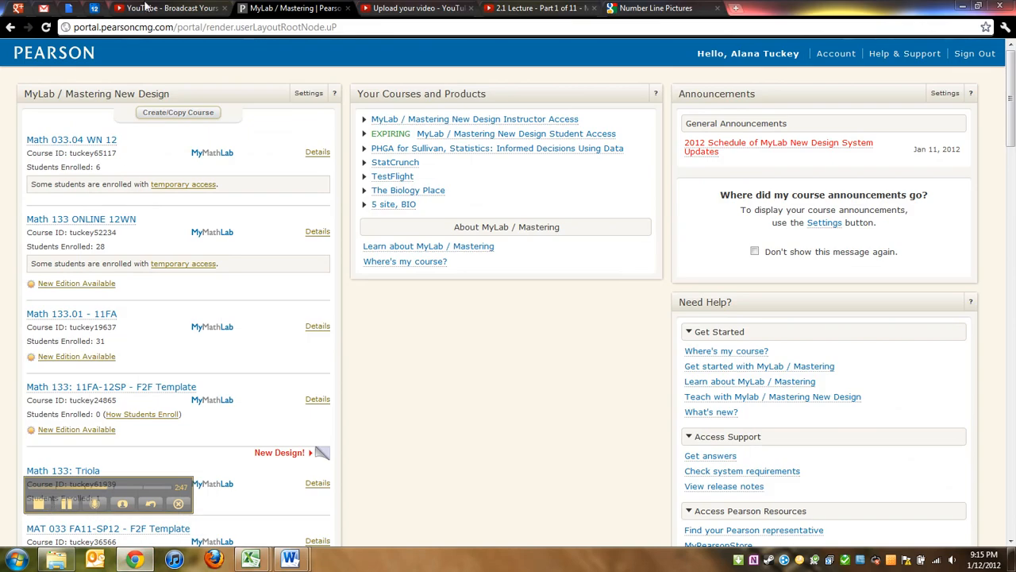
pyautogui.click(89, 219)
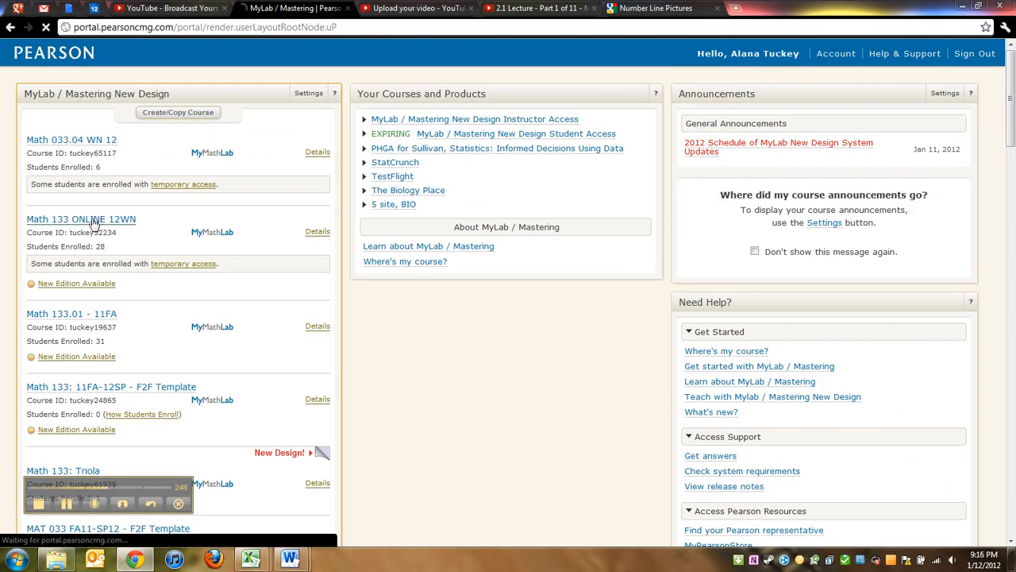
pyautogui.click(86, 219)
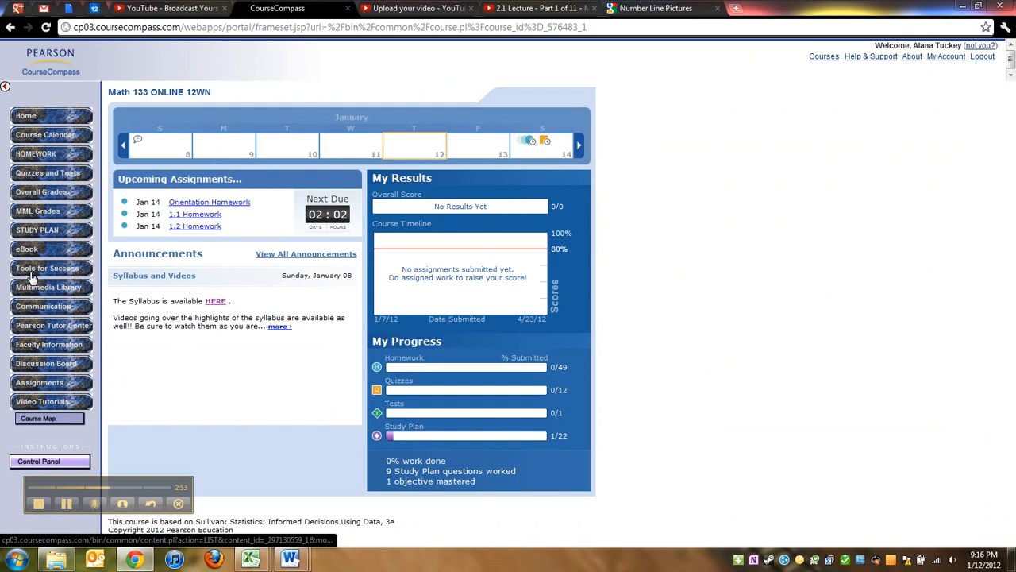
pyautogui.click(47, 267)
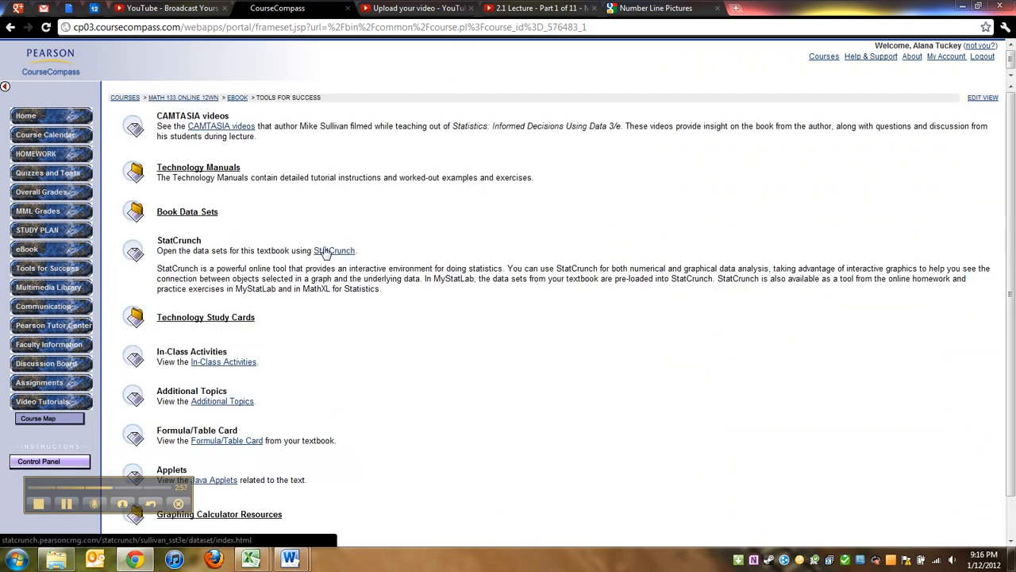
pyautogui.click(333, 250)
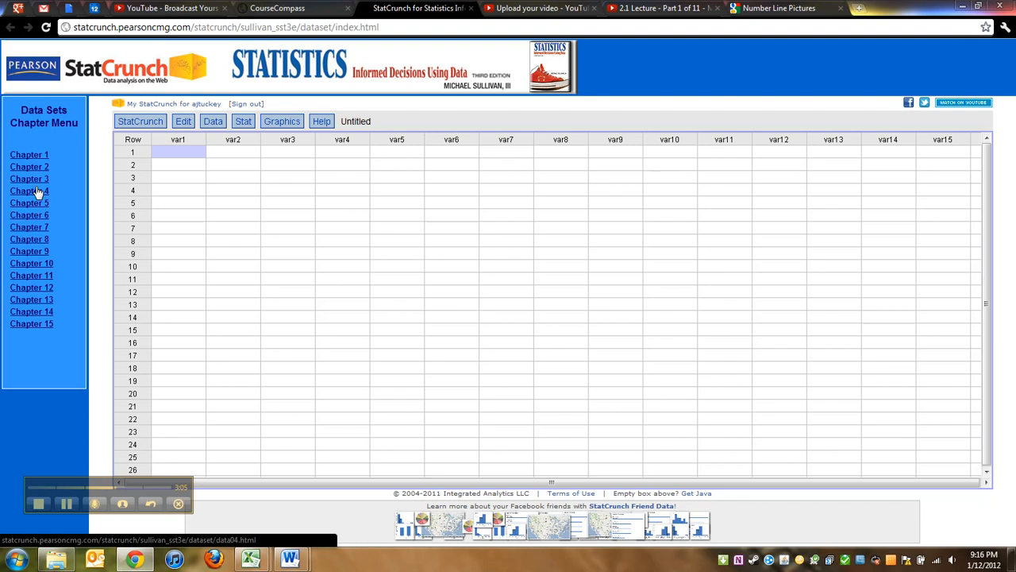
# - Load the chapter data set 2_2_36.txt in StatCrunch
pyautogui.click(29, 167)
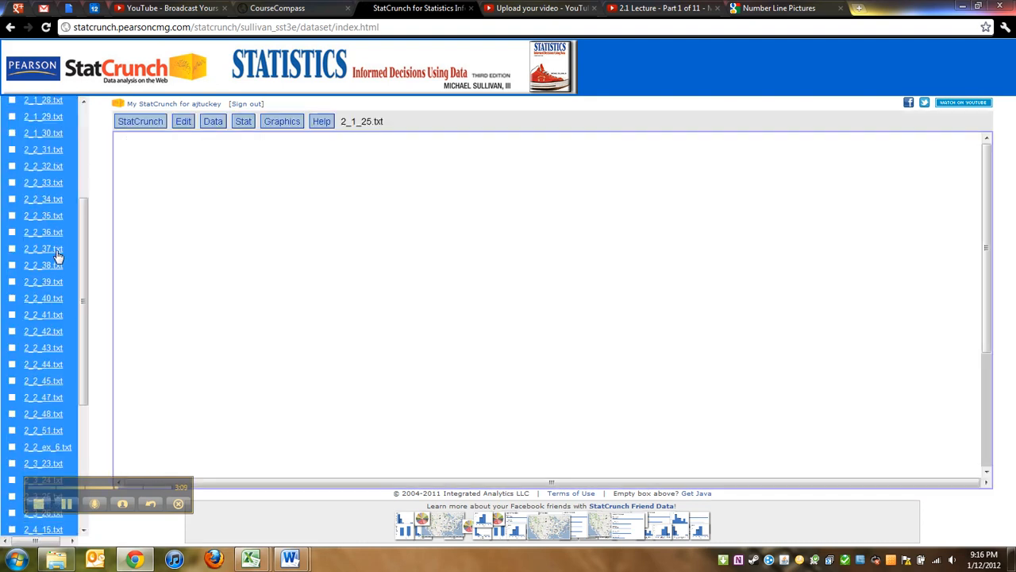
pyautogui.click(44, 232)
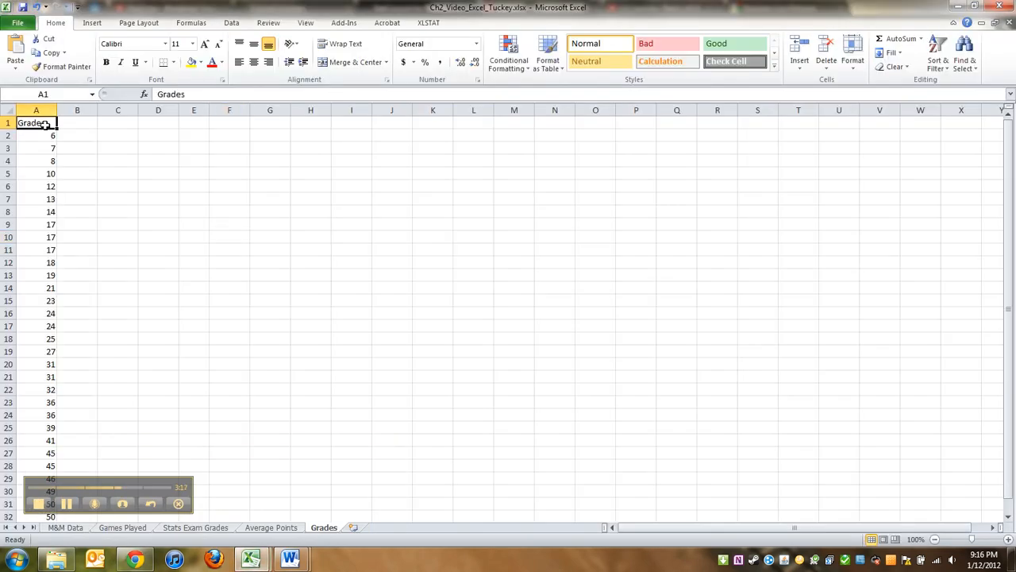
# - Paste the grades into the empty third column and rename it Quiz Scores
pyautogui.click(35, 111)
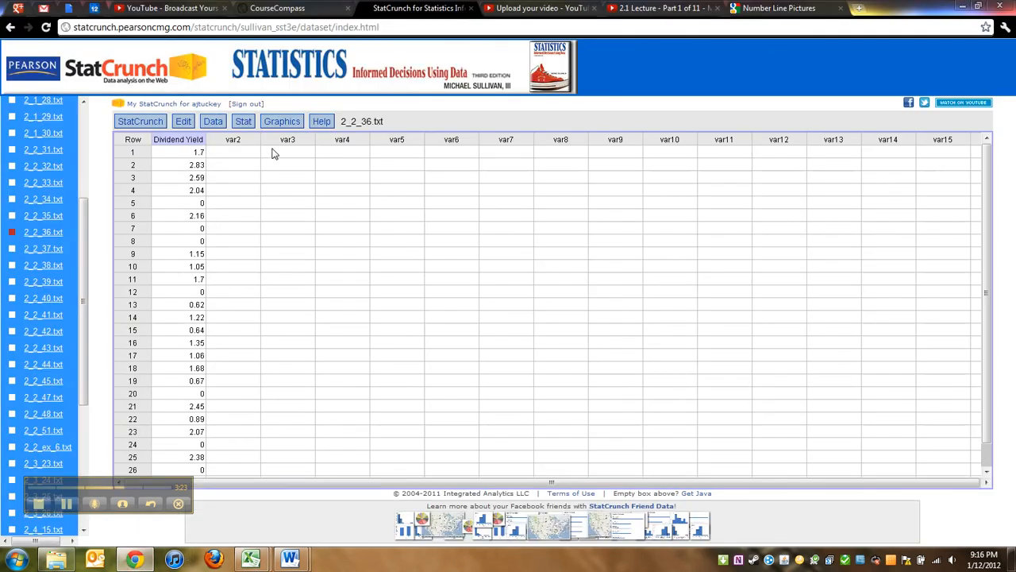
pyautogui.click(289, 153)
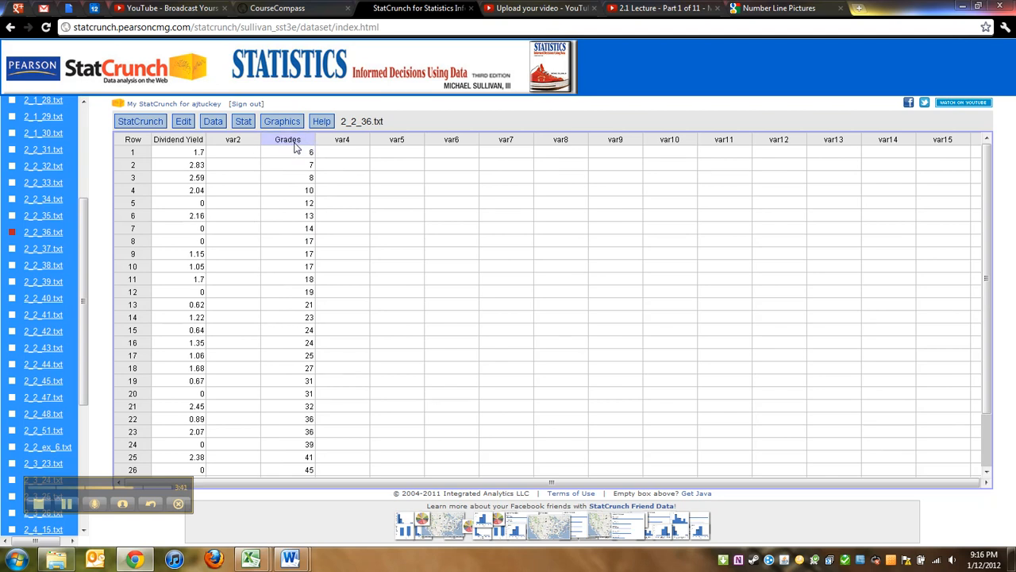
pyautogui.doubleClick(286, 140)
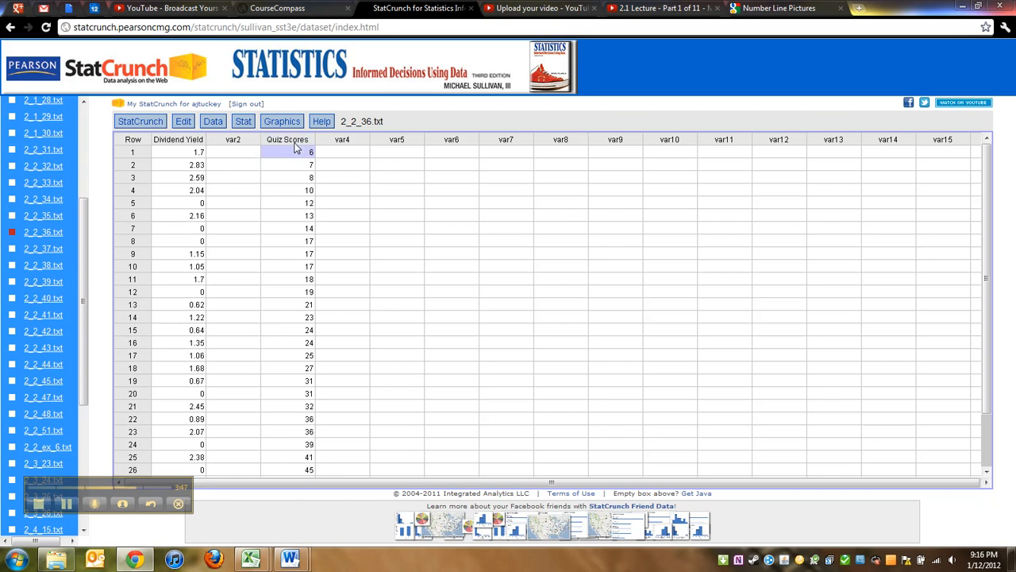
# - Start a Stem and Leaf graph with Quiz Scores as the plotted column
pyautogui.click(281, 120)
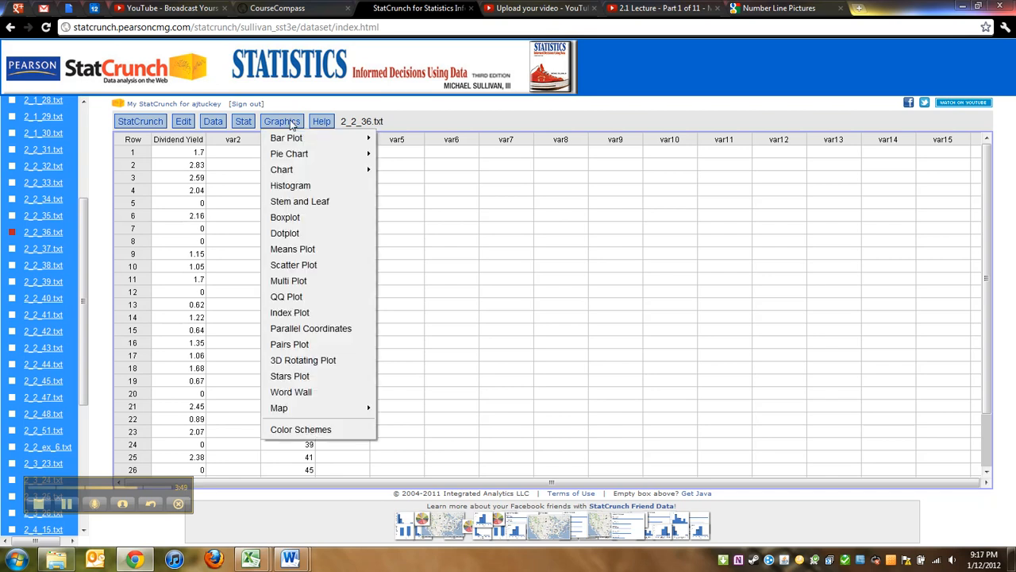
pyautogui.moveTo(300, 200)
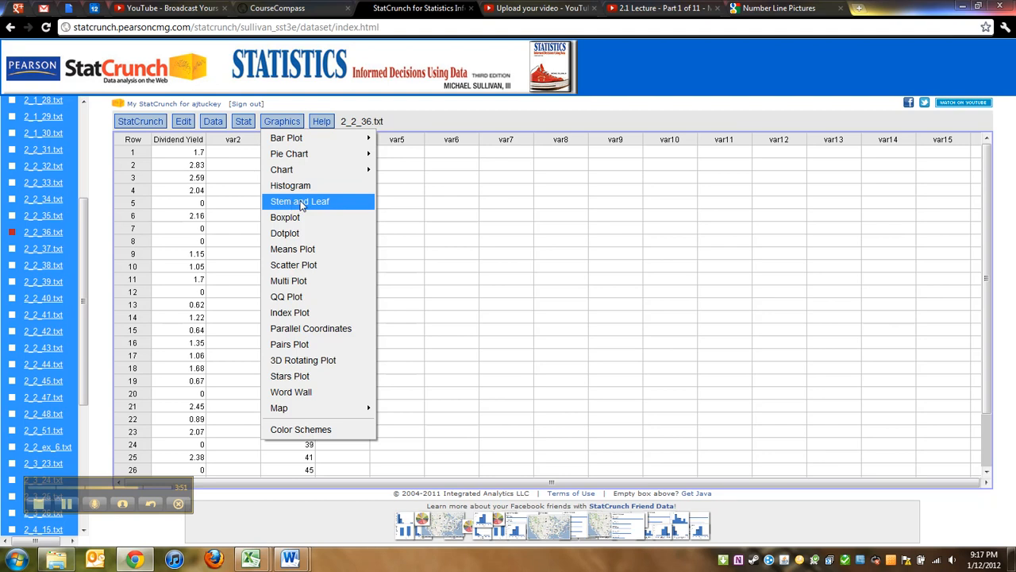
pyautogui.click(298, 200)
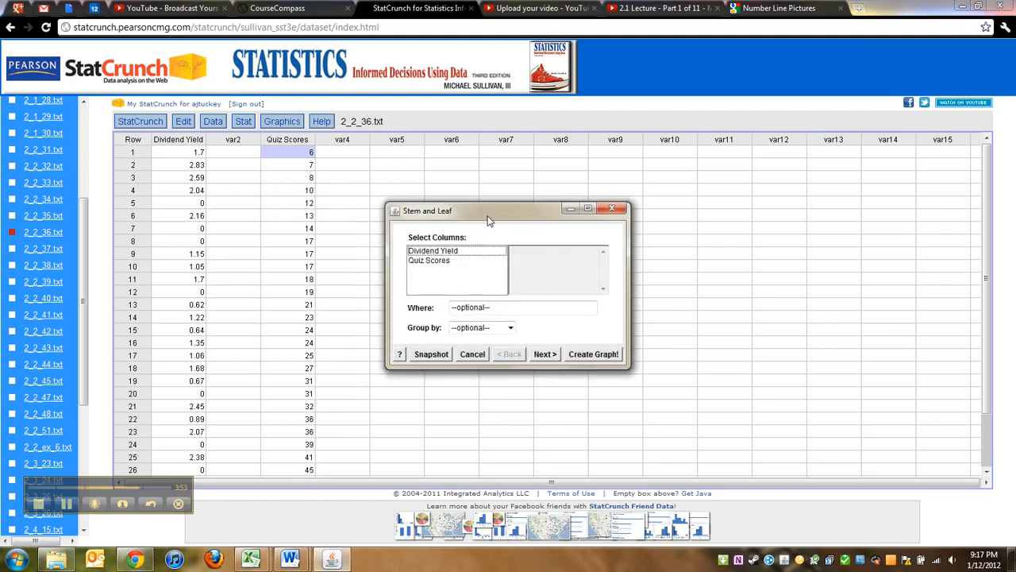
pyautogui.moveTo(489, 209); pyautogui.dragTo(524, 200)
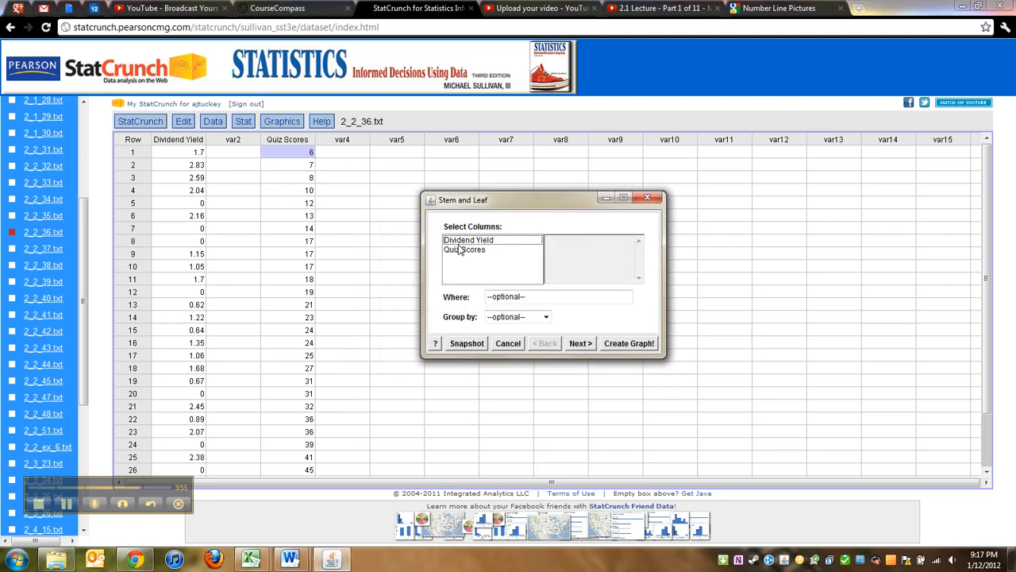
pyautogui.click(463, 249)
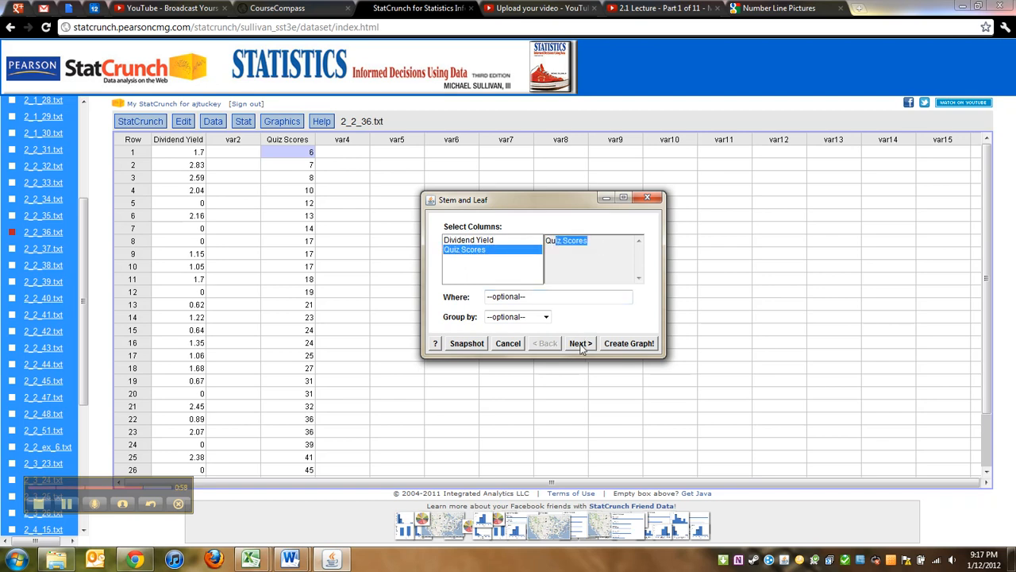
# - Set outlier trimming to None and create the stem-and-leaf plot
pyautogui.click(580, 343)
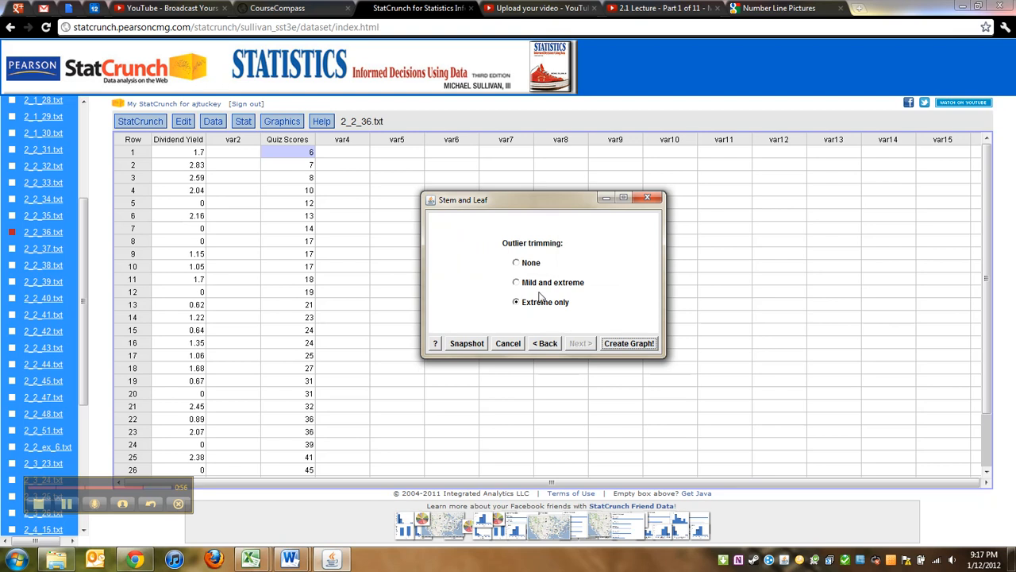
pyautogui.click(516, 264)
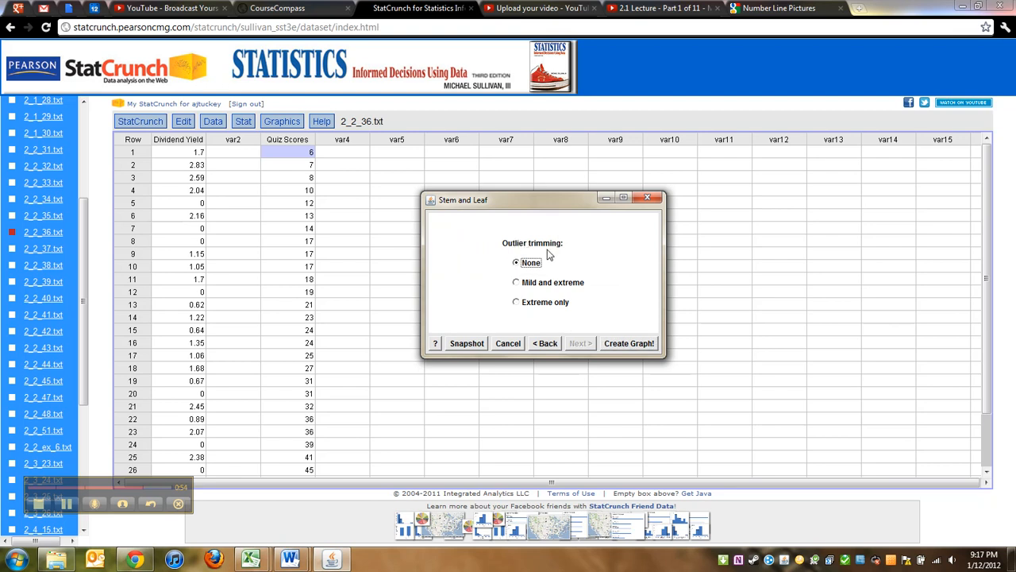
pyautogui.moveTo(604, 336)
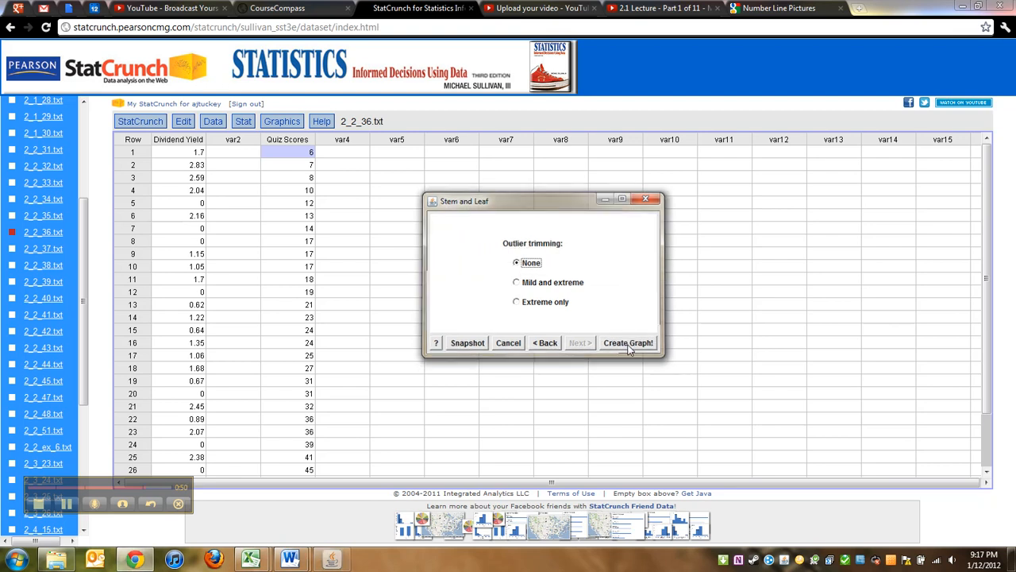
pyautogui.click(627, 343)
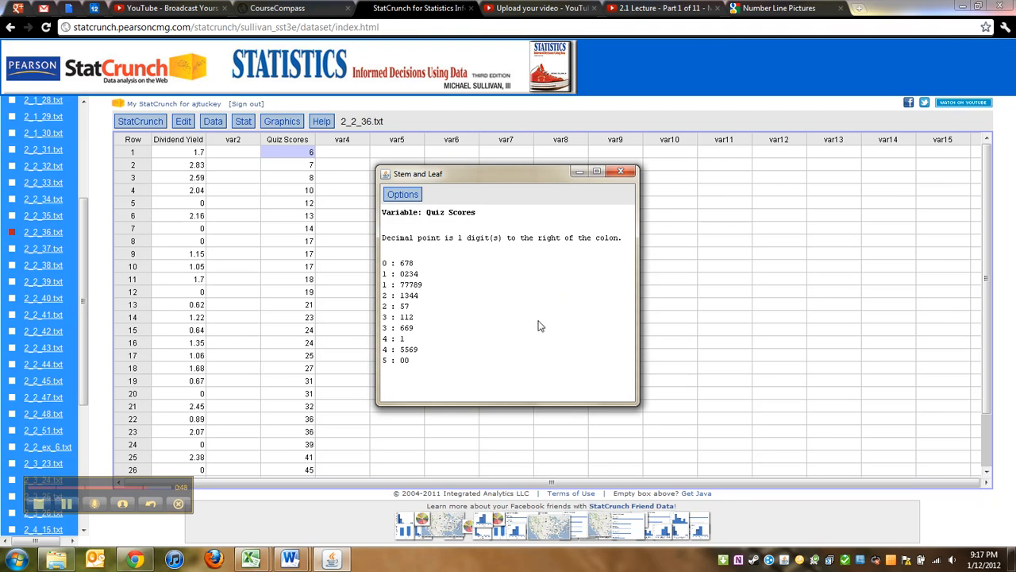
pyautogui.moveTo(403, 198)
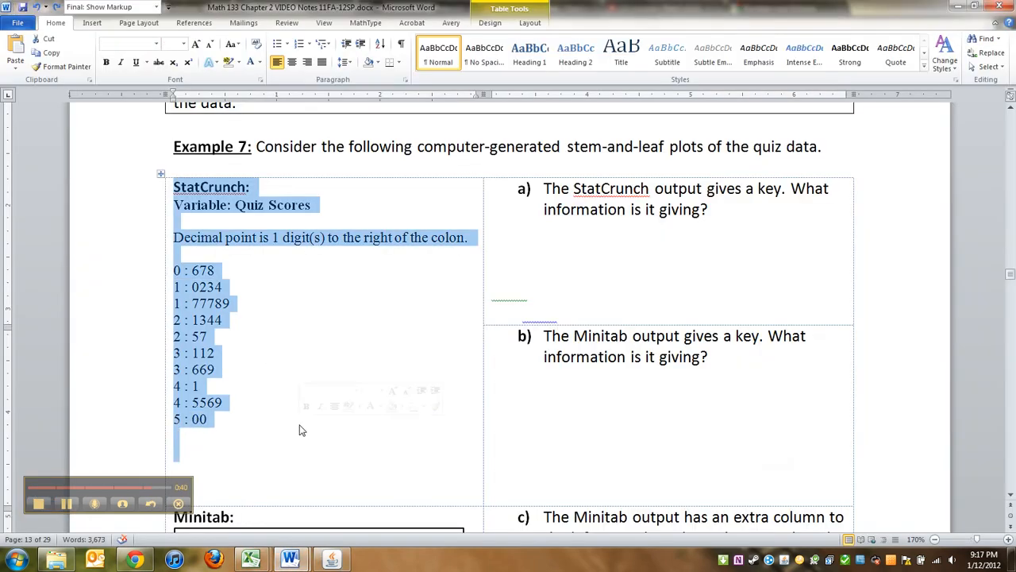
# - Draw a text box on the Grades sheet and paste the stem-and-leaf output into it
pyautogui.click(209, 420)
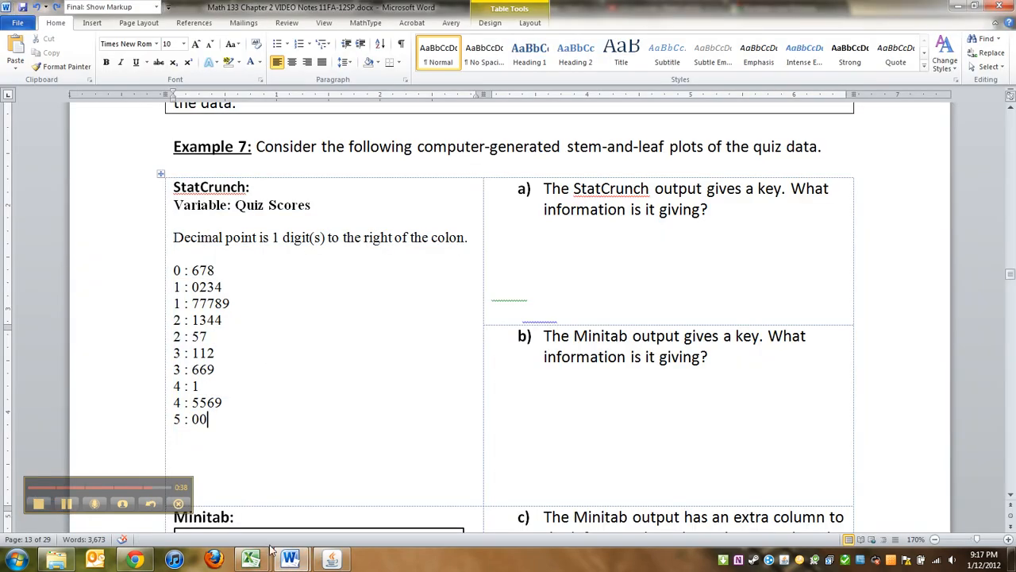
pyautogui.click(254, 559)
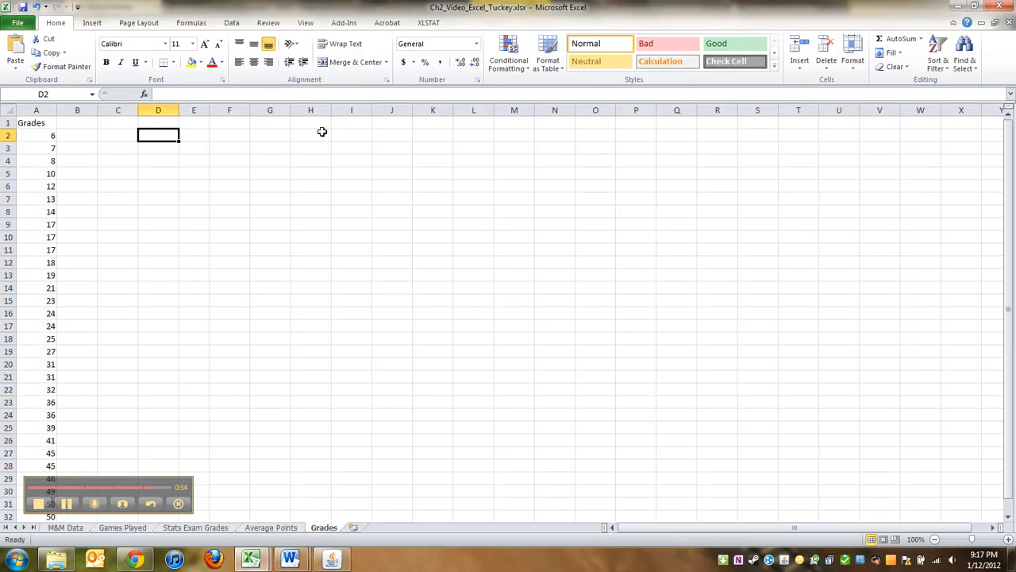
pyautogui.click(92, 26)
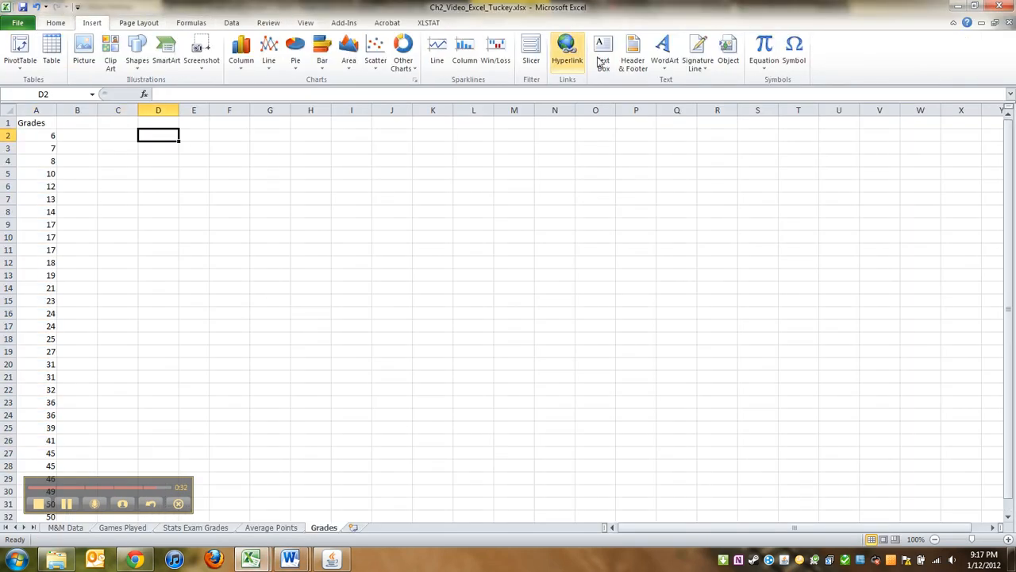
pyautogui.click(603, 51)
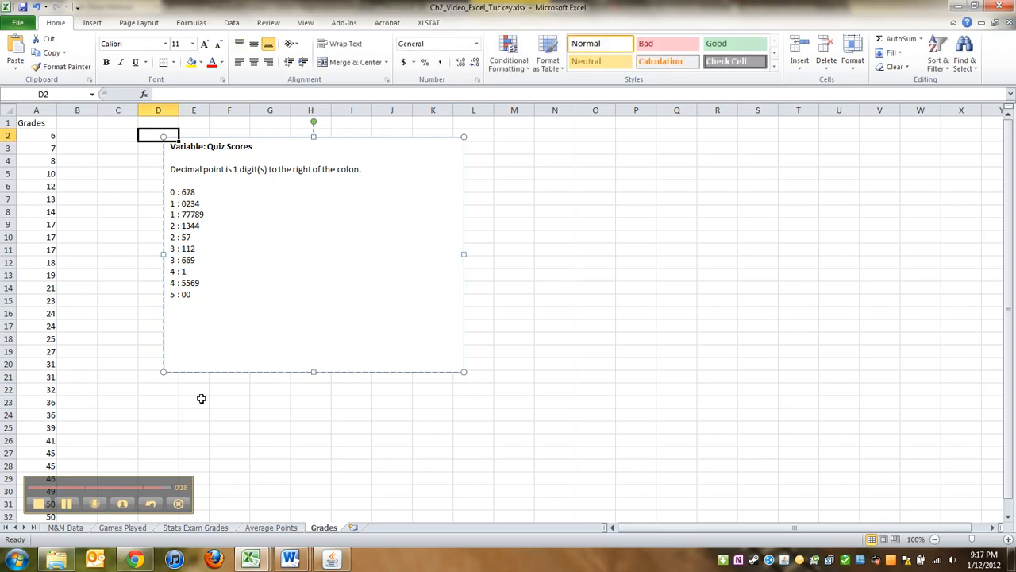
pyautogui.click(311, 350)
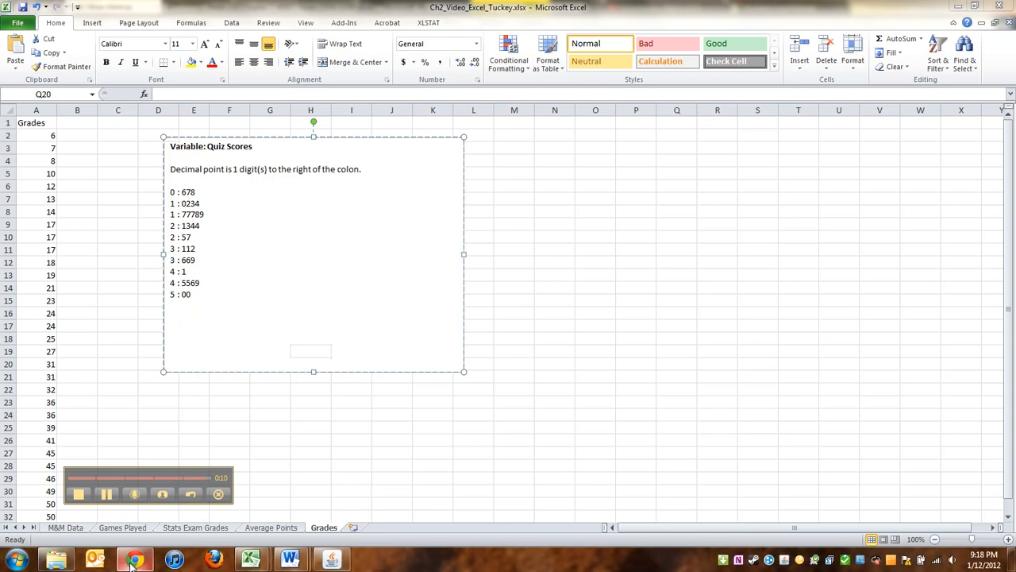
# - Check the StatCrunch plot output again and return to Excel's insert choices
pyautogui.click(122, 556)
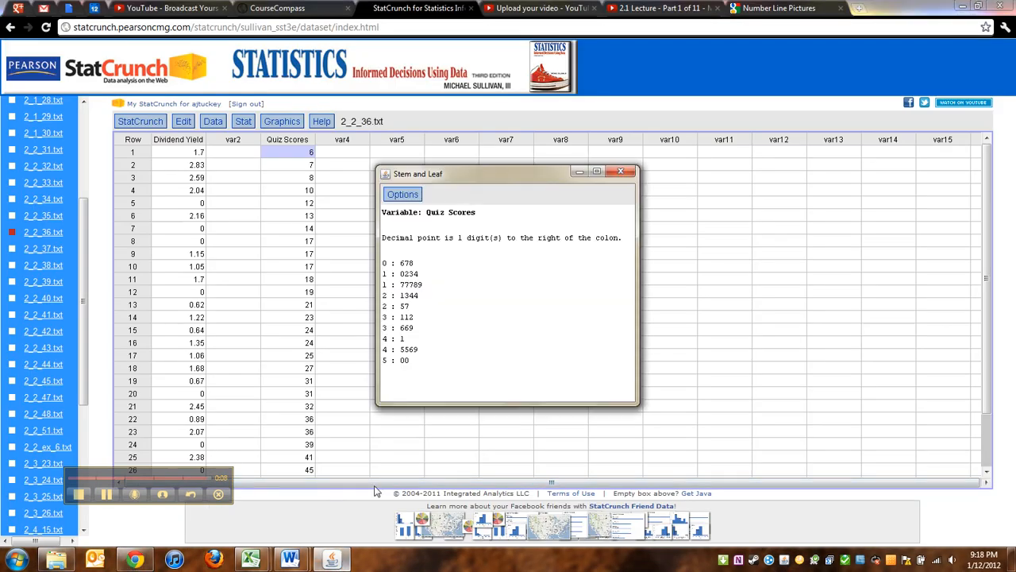
pyautogui.moveTo(432, 340)
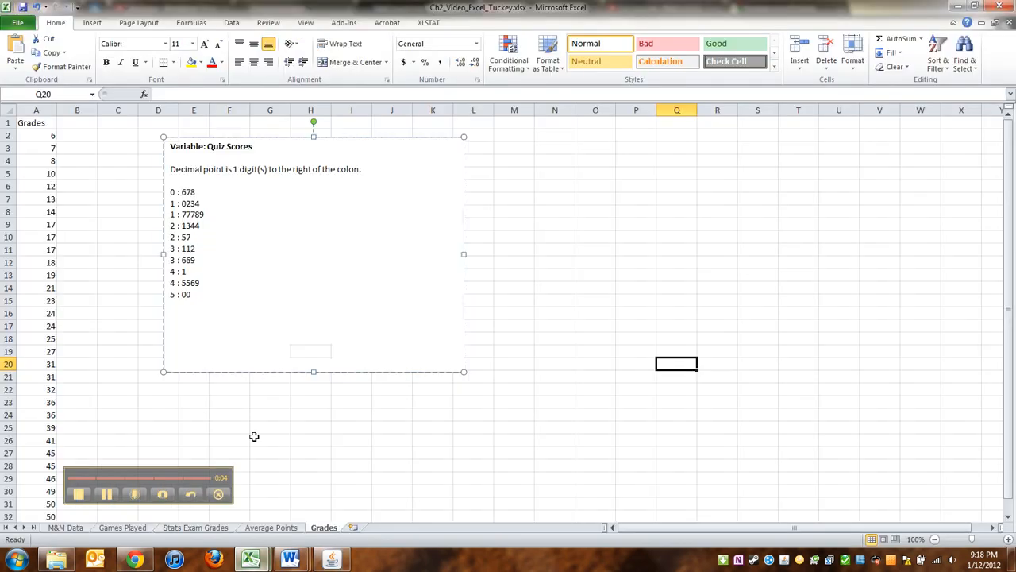
pyautogui.click(98, 24)
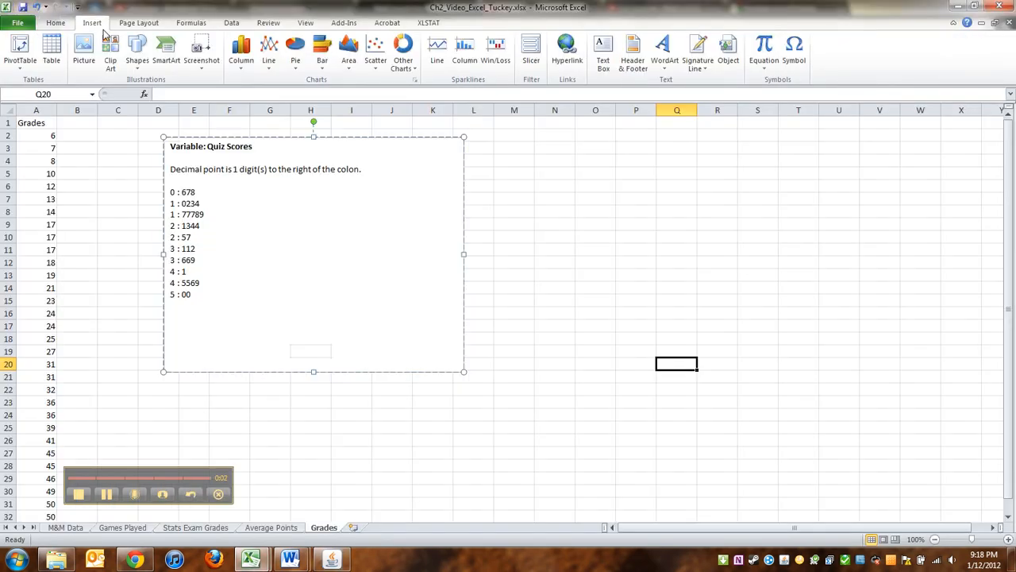